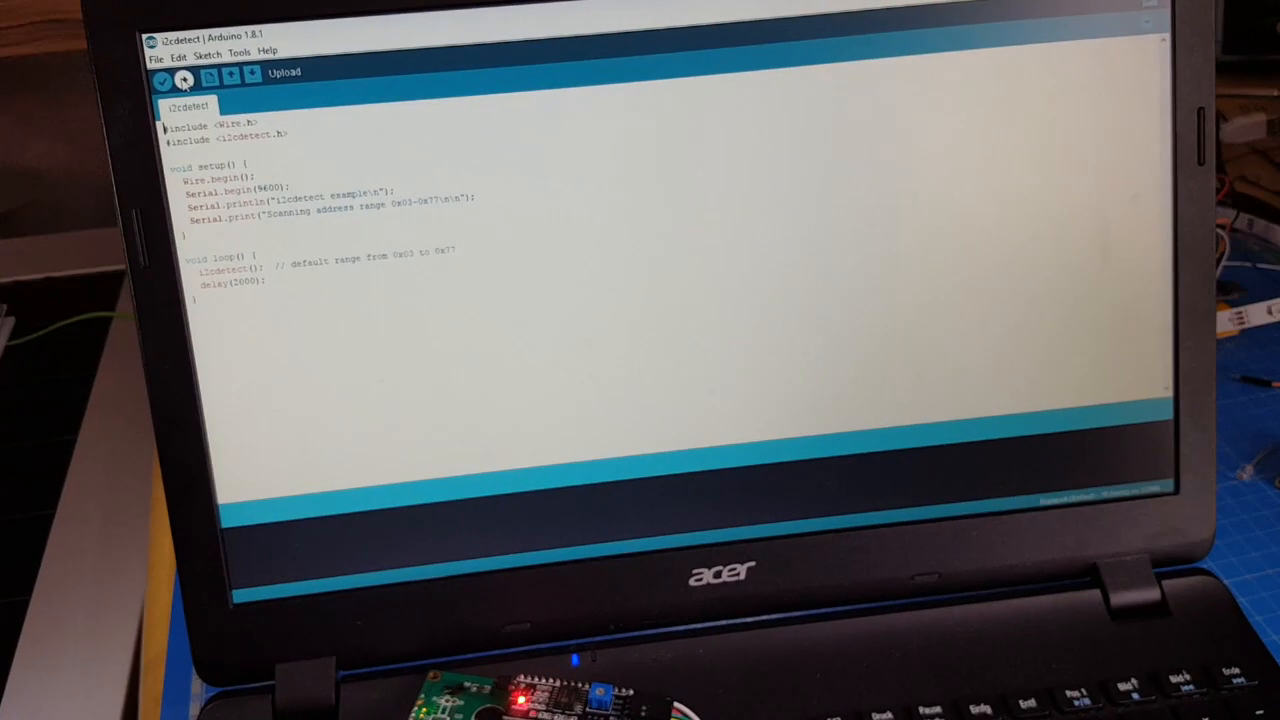
# Upload the I2C address scanner sketch to the board.
pyautogui.click(185, 80)
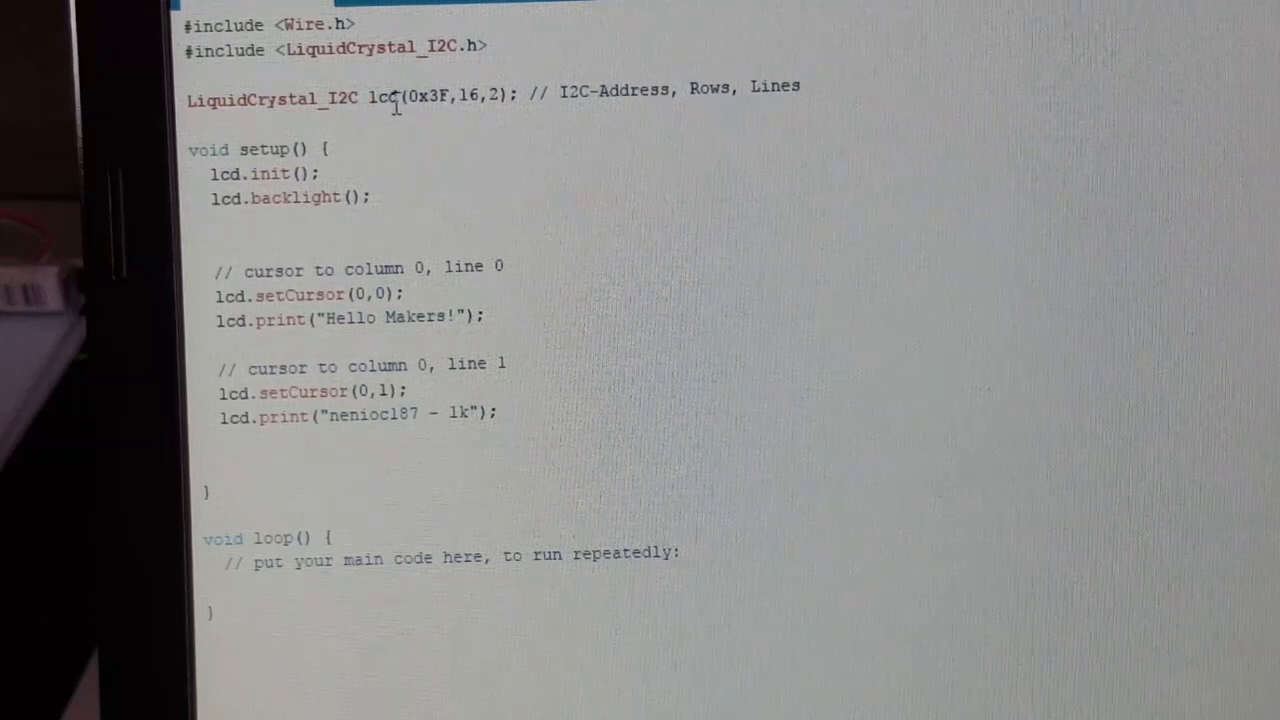
# Select words in the LiquidCrystal_I2C declaration line to explain the lcd object.
pyautogui.doubleClick(382, 99)
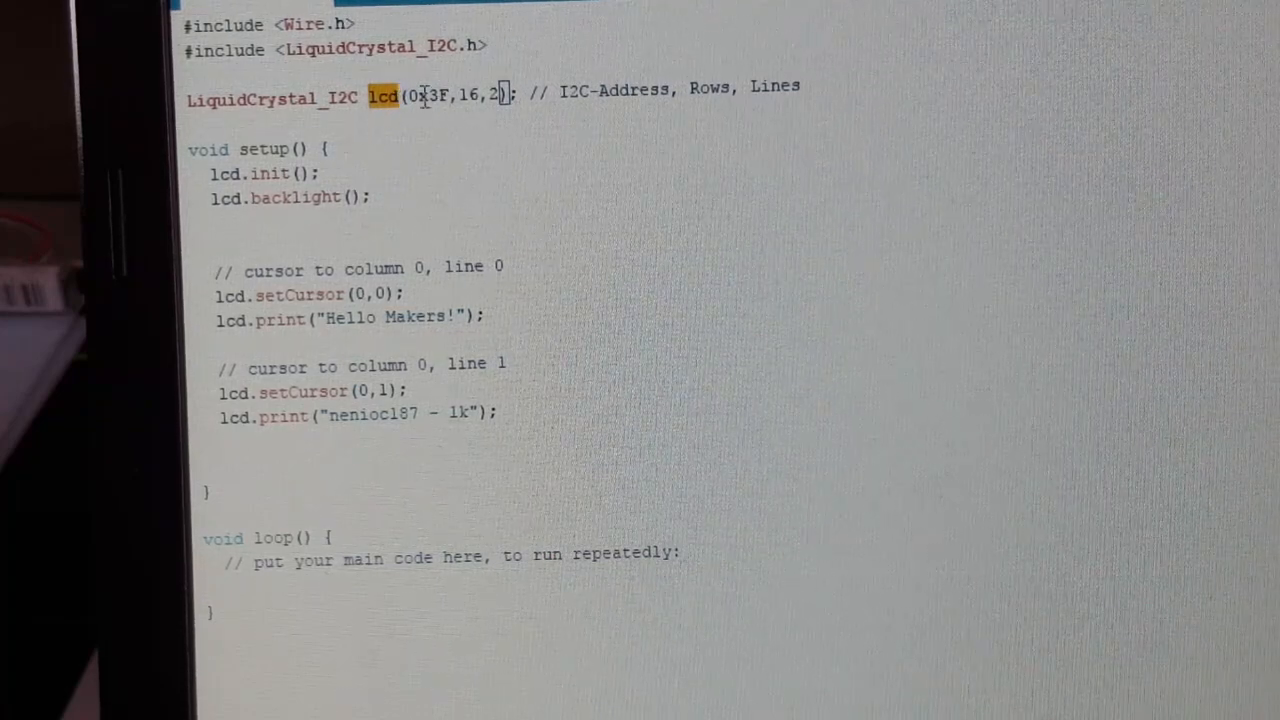
pyautogui.doubleClick(428, 92)
pyautogui.write('Column')
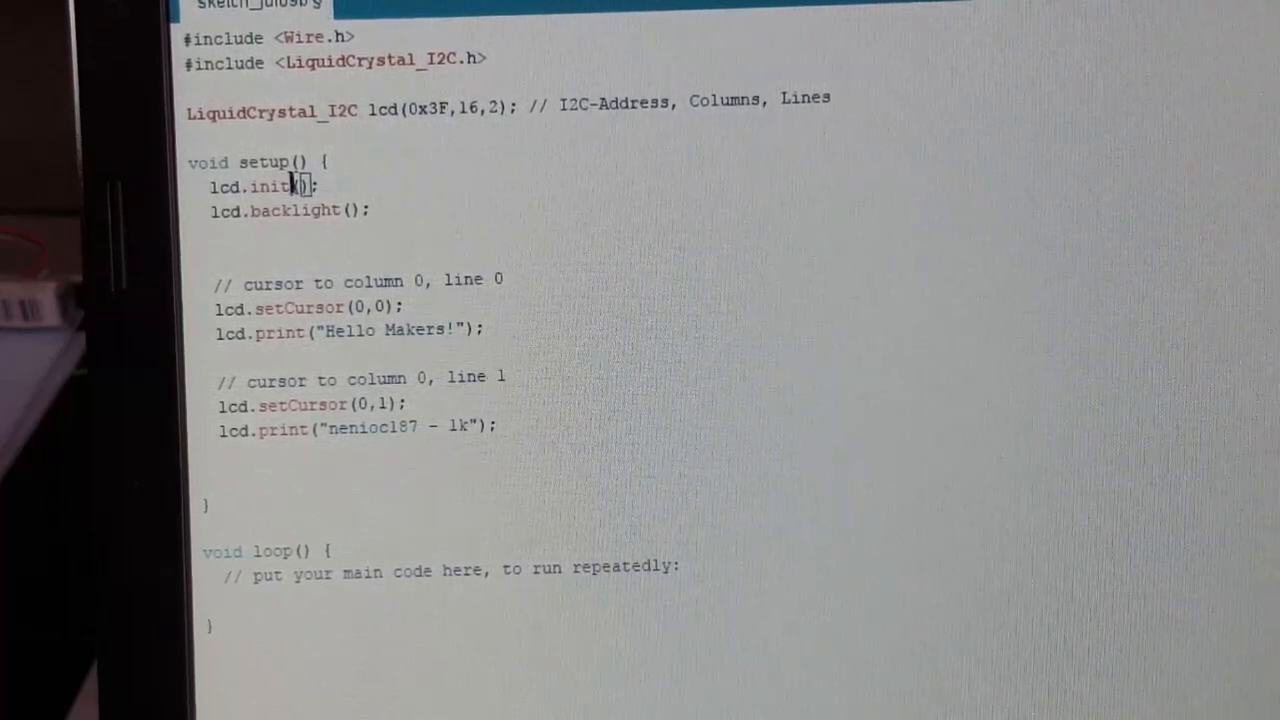
pyautogui.doubleClick(294, 210)
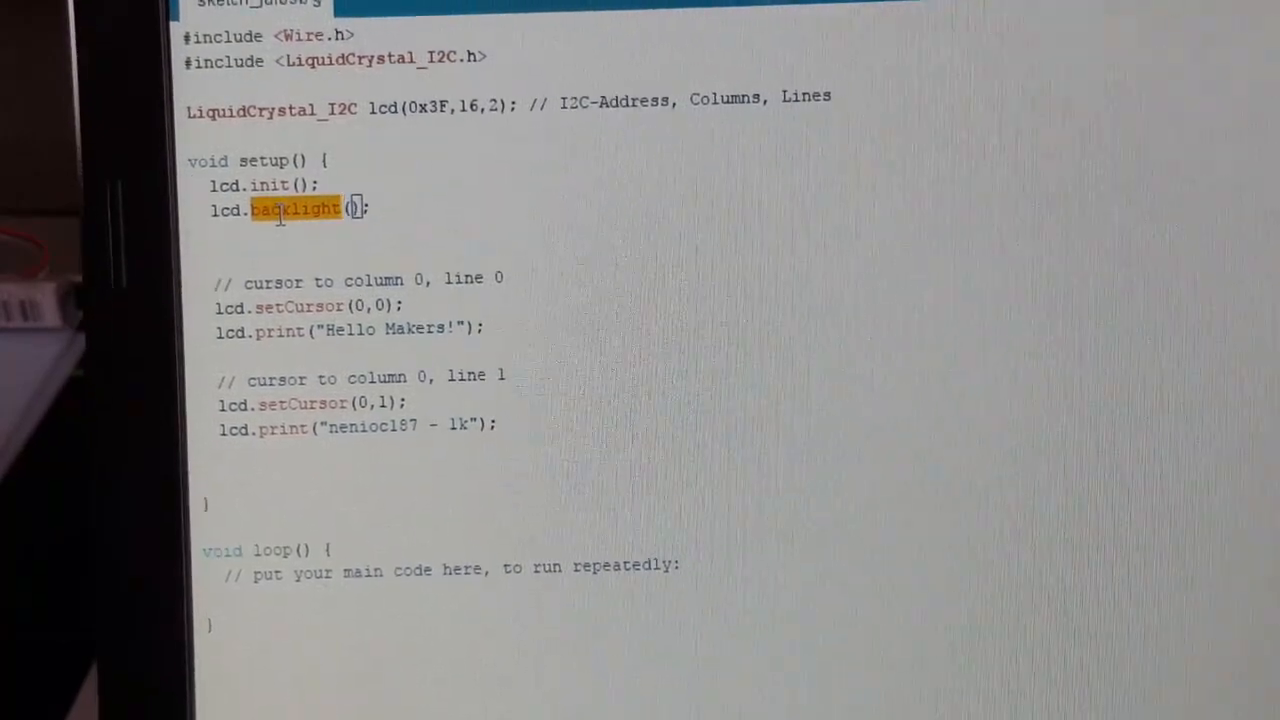
pyautogui.click(420, 207)
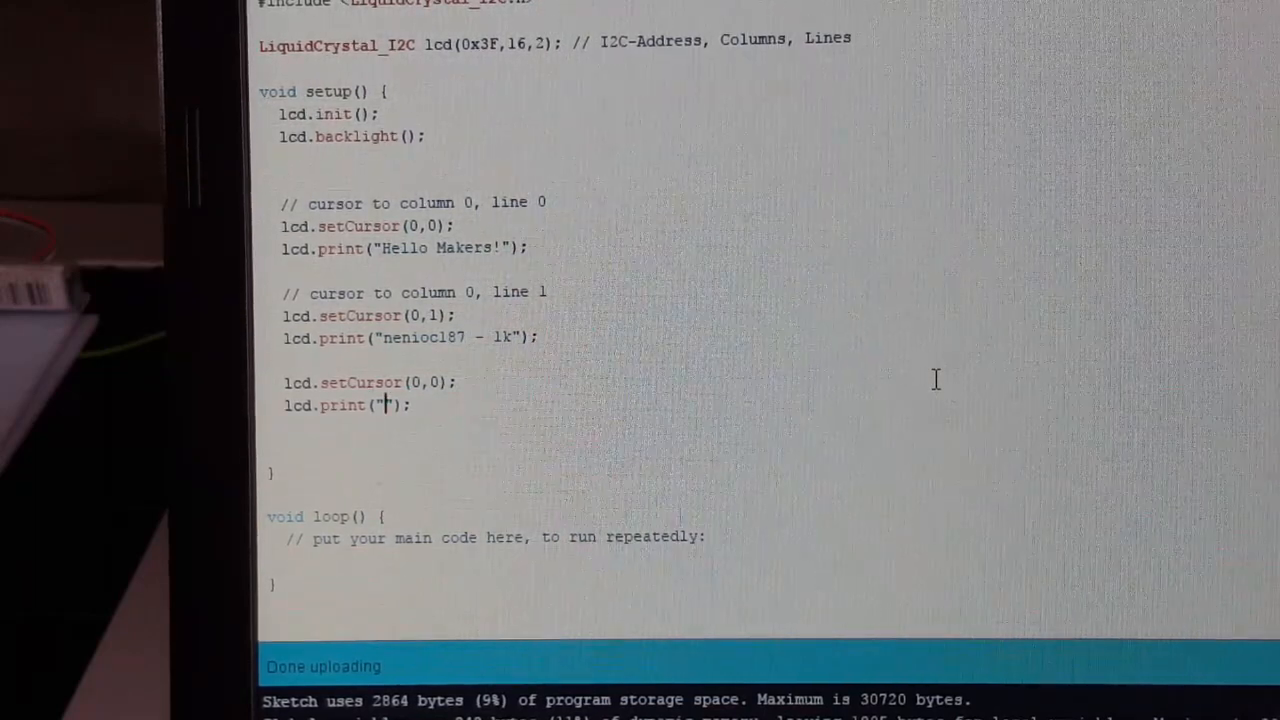
# Type Ciao! into the new print and add delay(1000); above the setCursor call.
pyautogui.write('C')
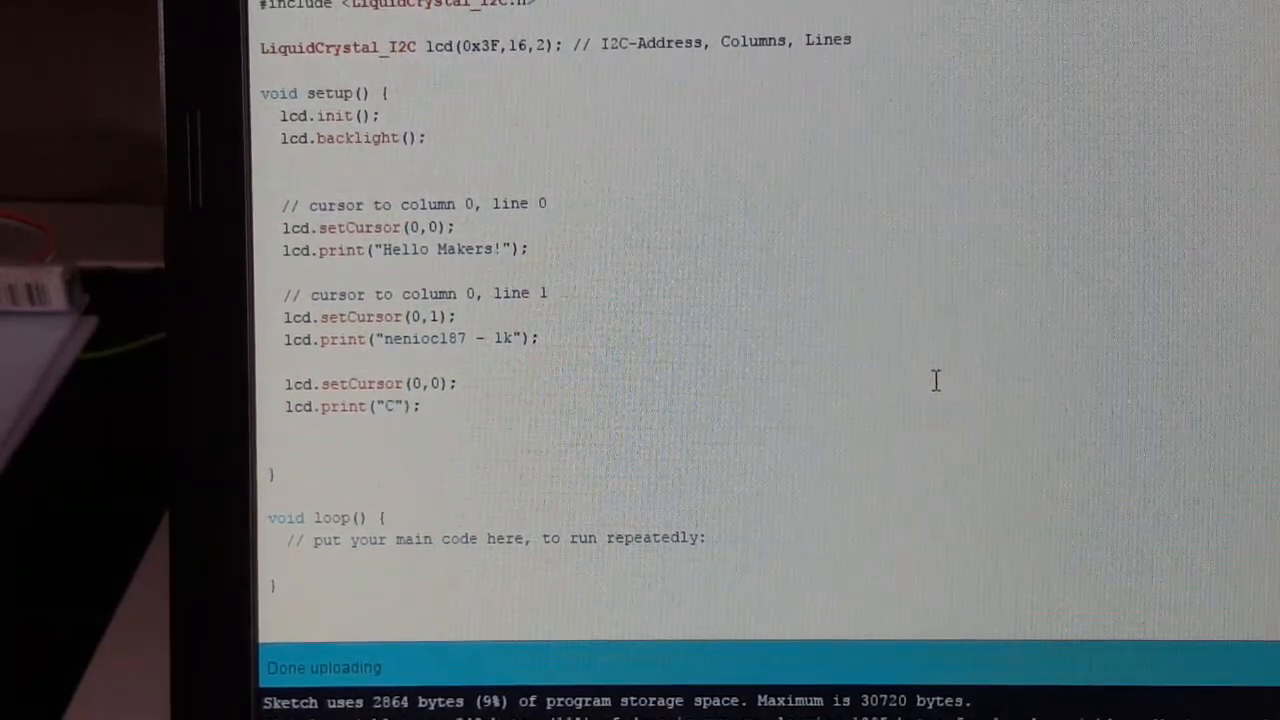
pyautogui.write('iao!')
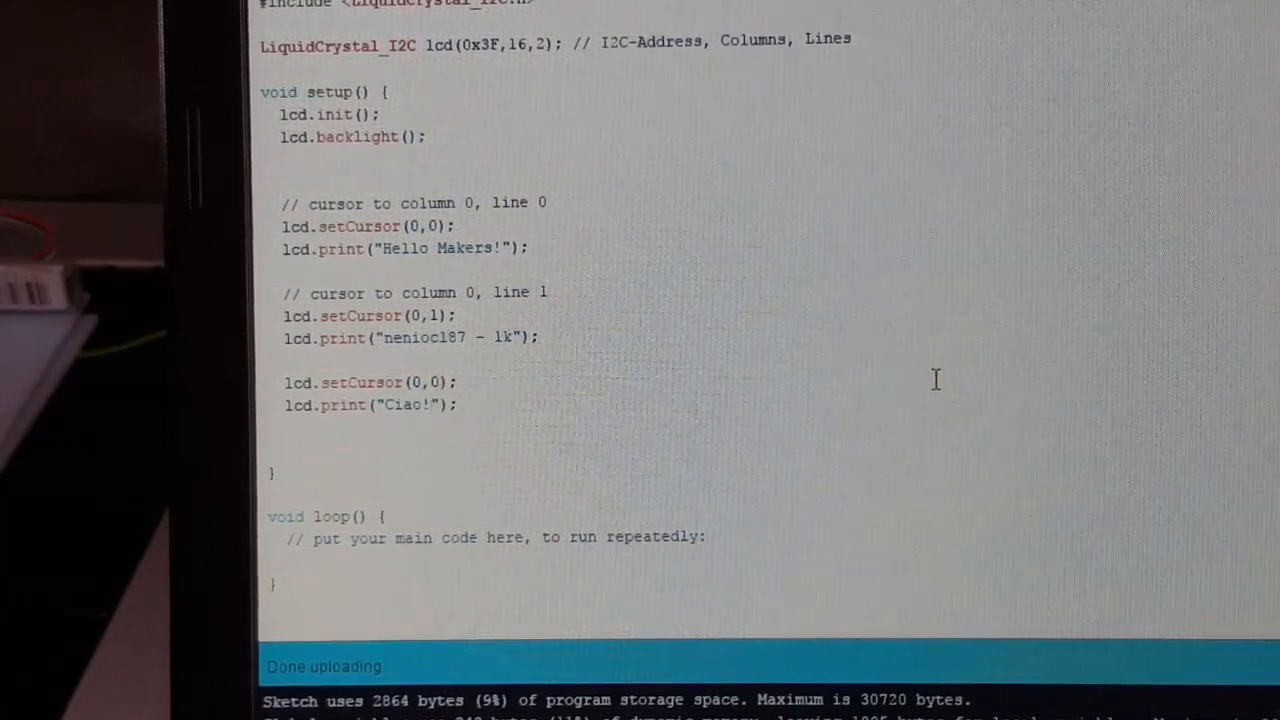
pyautogui.write('delay')
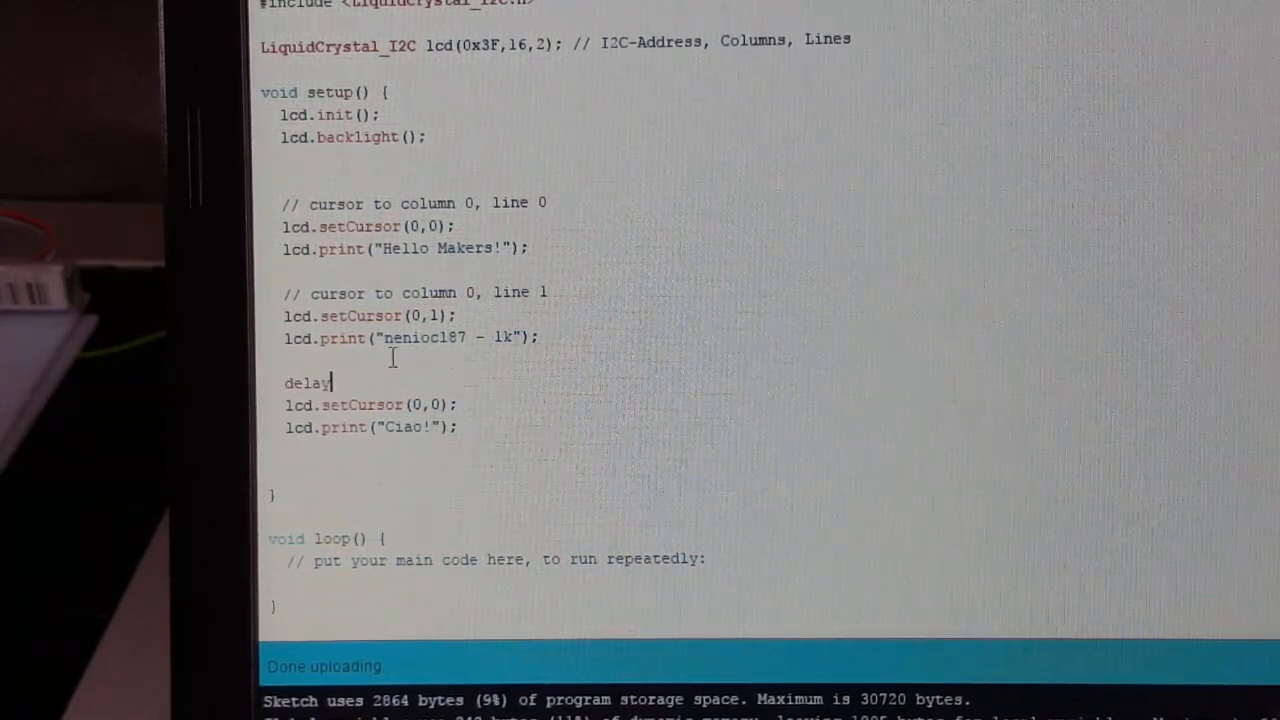
pyautogui.write('(100')
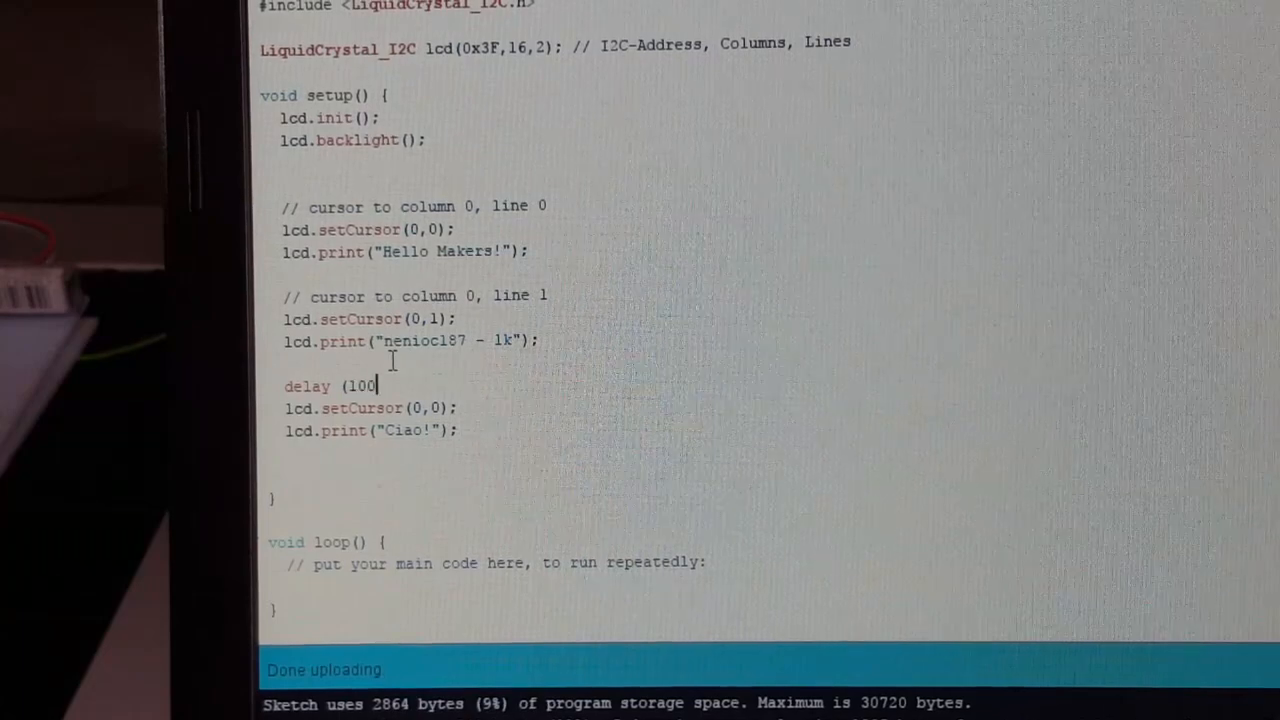
pyautogui.write('0);')
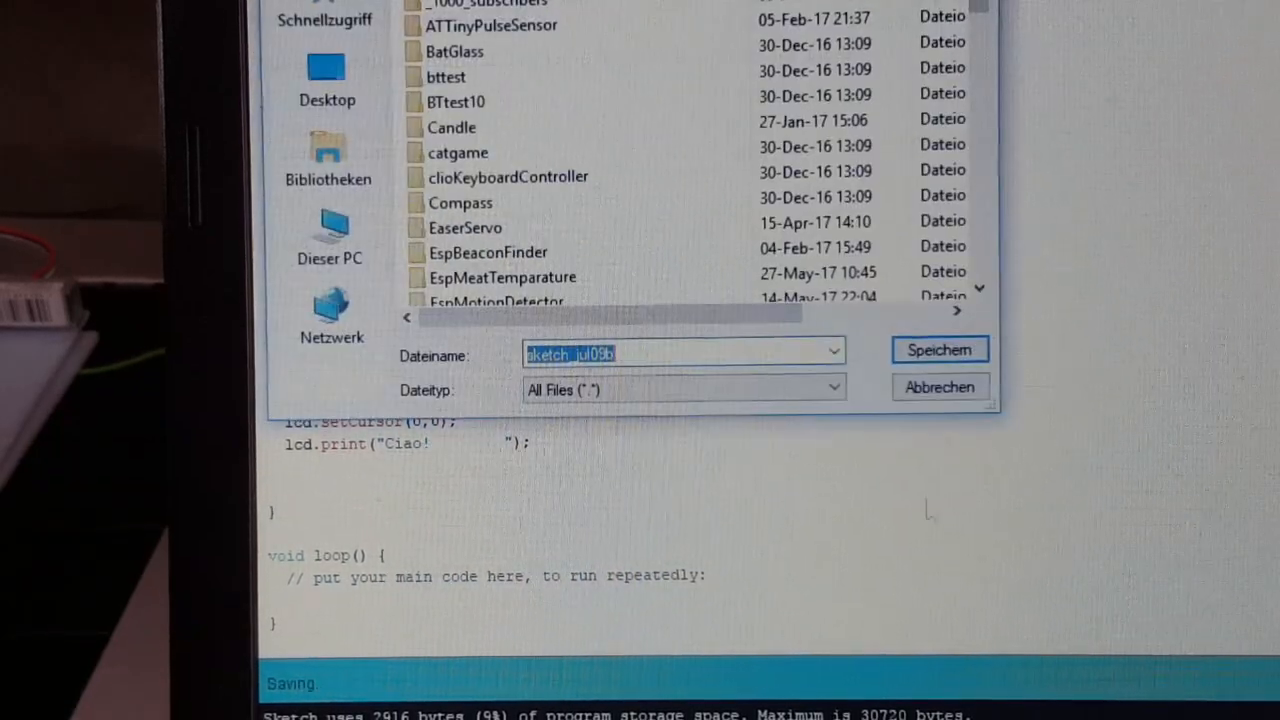
# Save the sketch under the suggested name via Speichern.
pyautogui.click(937, 350)
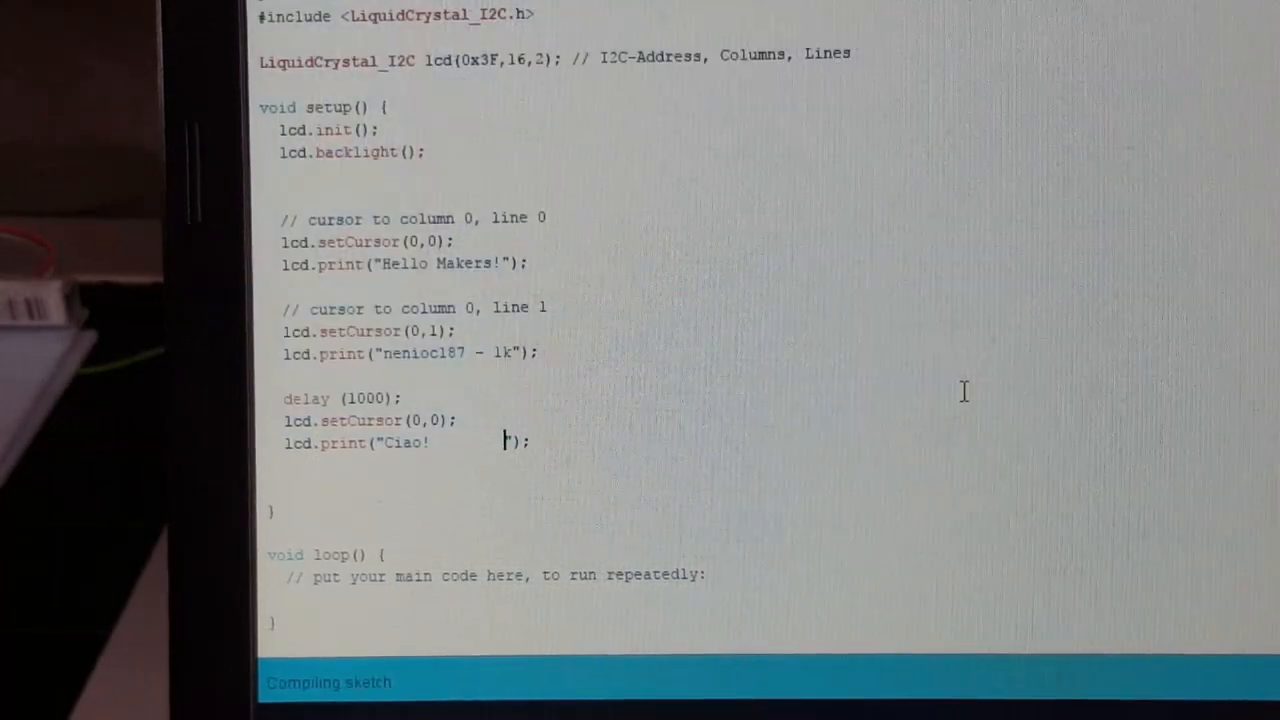